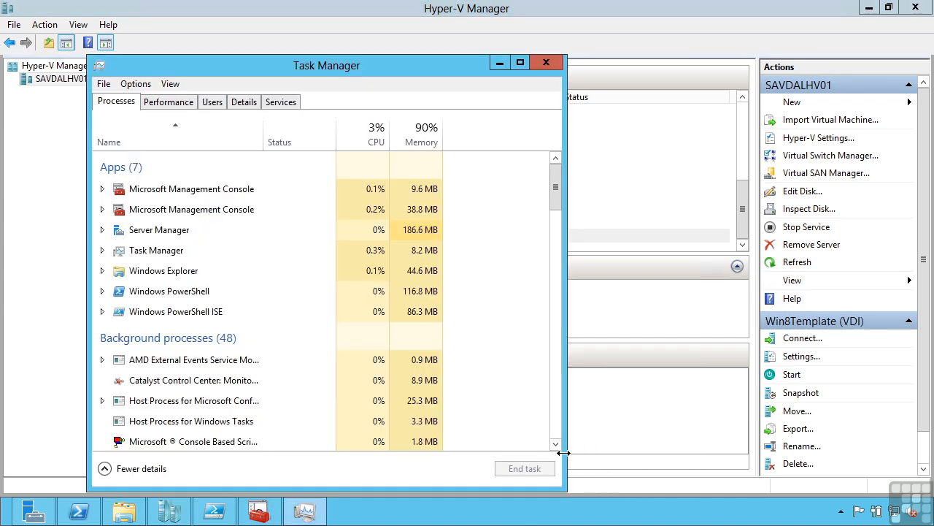
- Review host memory usage, then show per-processor graphs for all 16 logical CPUs
click(168, 102)
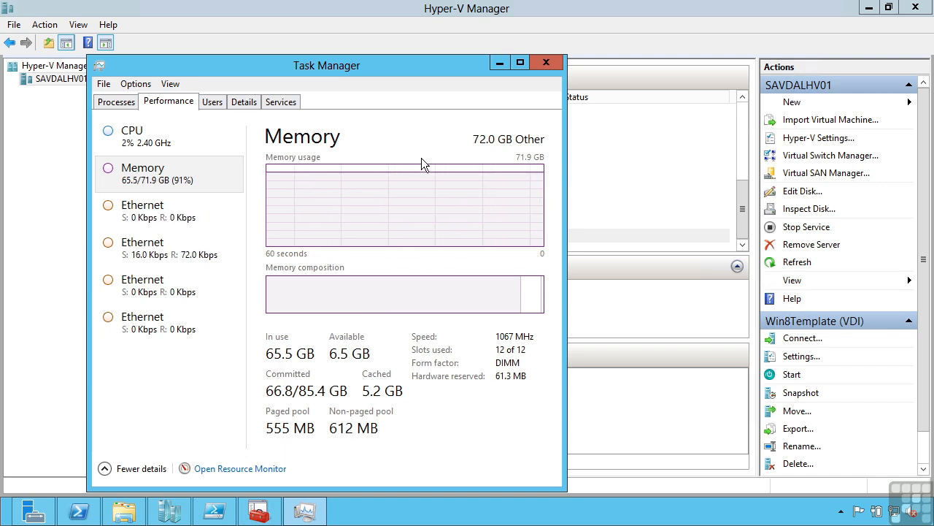
click(146, 135)
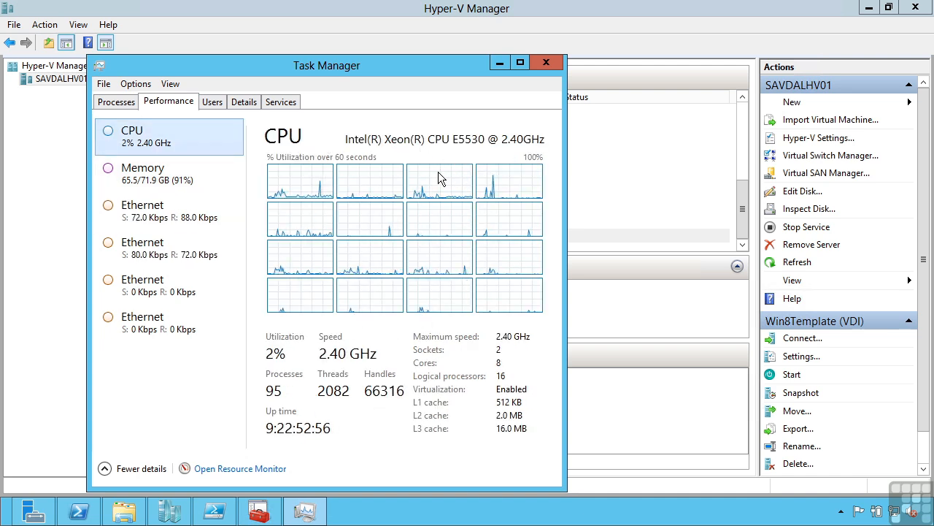
mouse_move(383, 339)
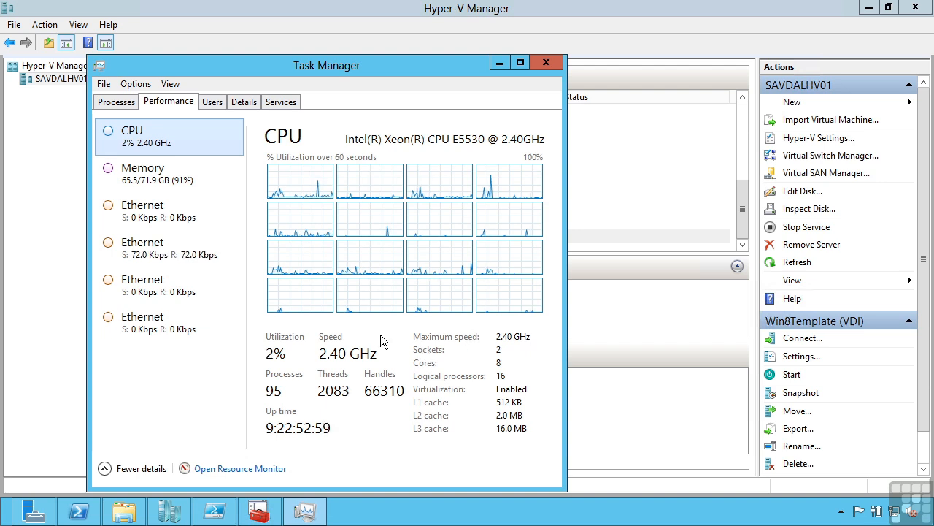
mouse_move(389, 153)
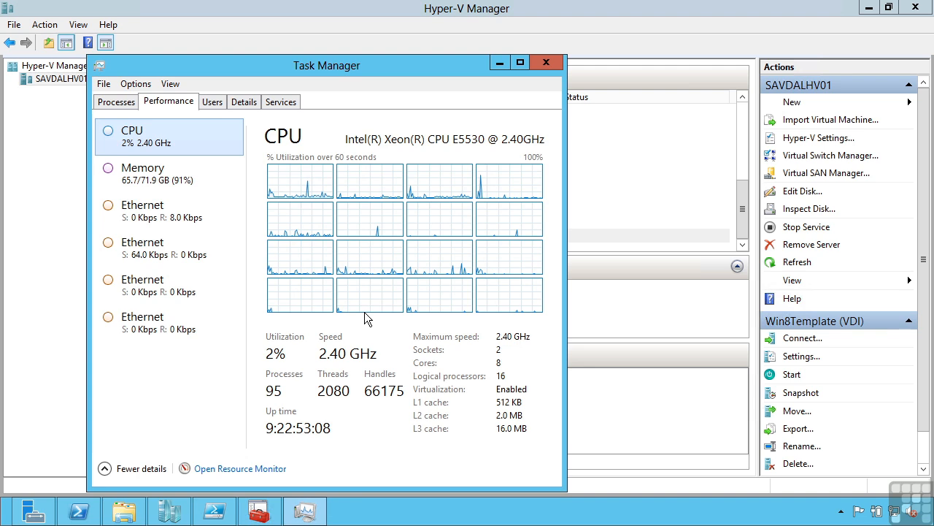
- Close Task Manager, select savdalsql01 in Hyper-V Manager, and switch to Virtual Machine Manager
click(548, 62)
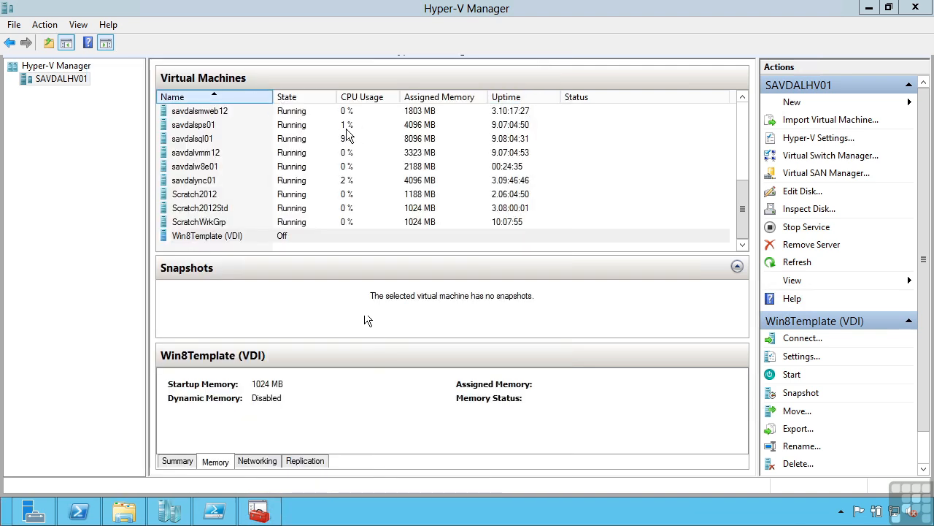
click(192, 138)
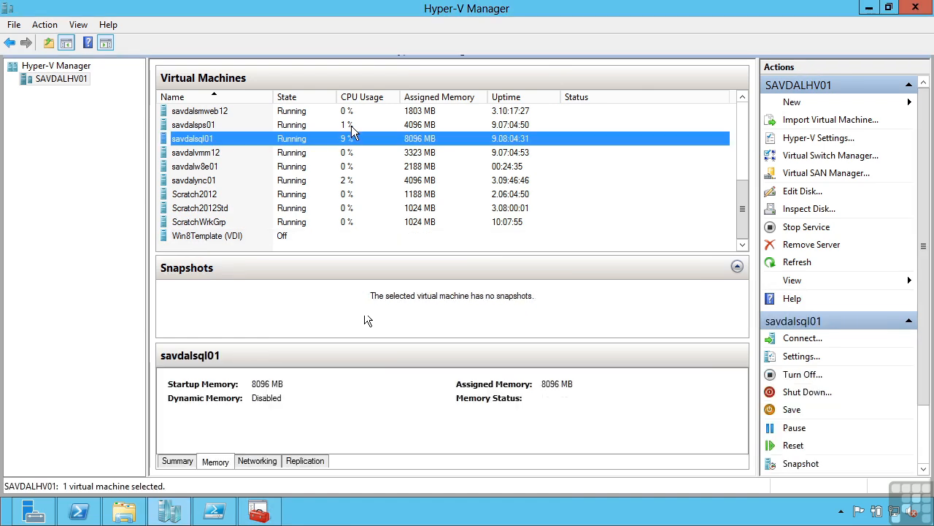
click(194, 166)
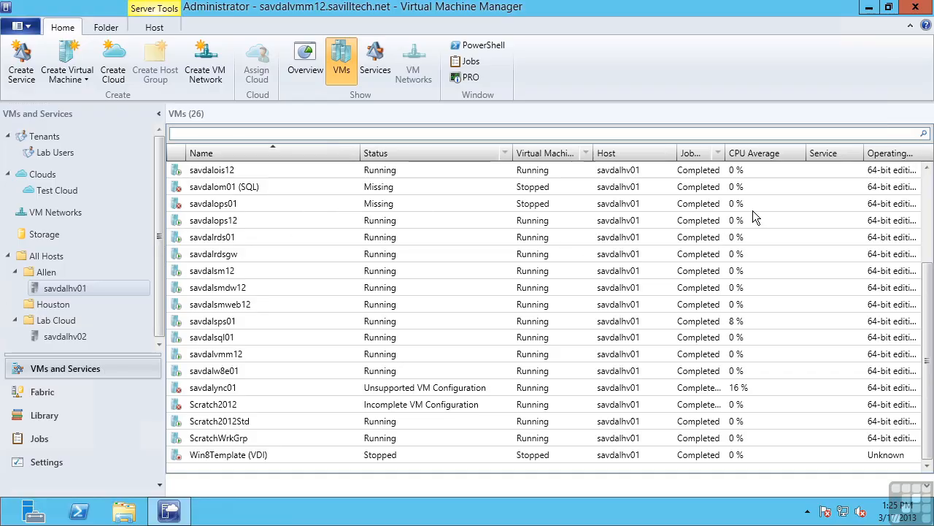
- Check savdalops01's ten-minute CPU average, then launch a new Performance Monitor via Run
click(213, 203)
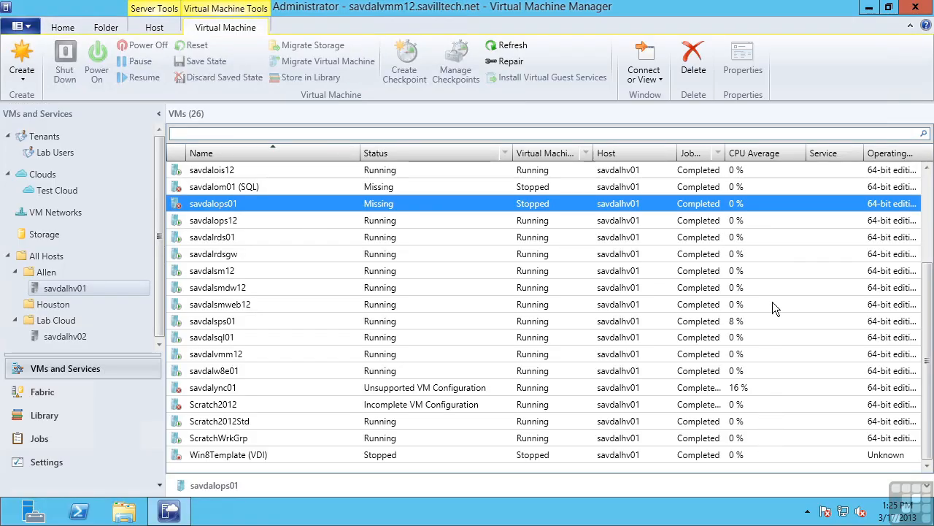
mouse_move(736, 292)
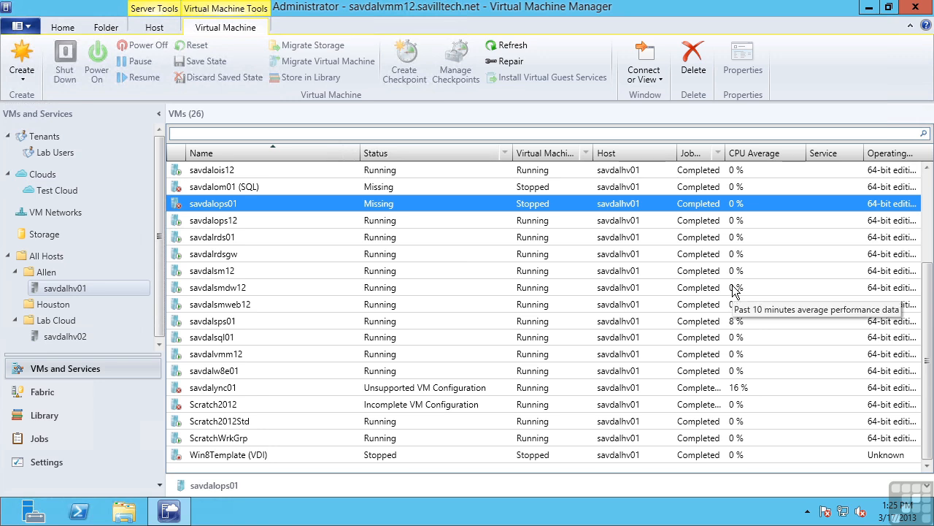
mouse_move(734, 291)
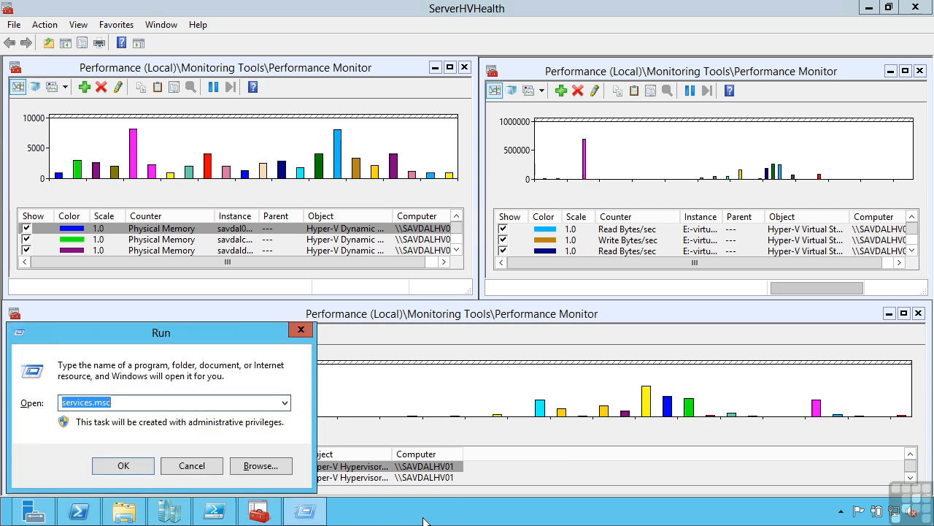
click(122, 465)
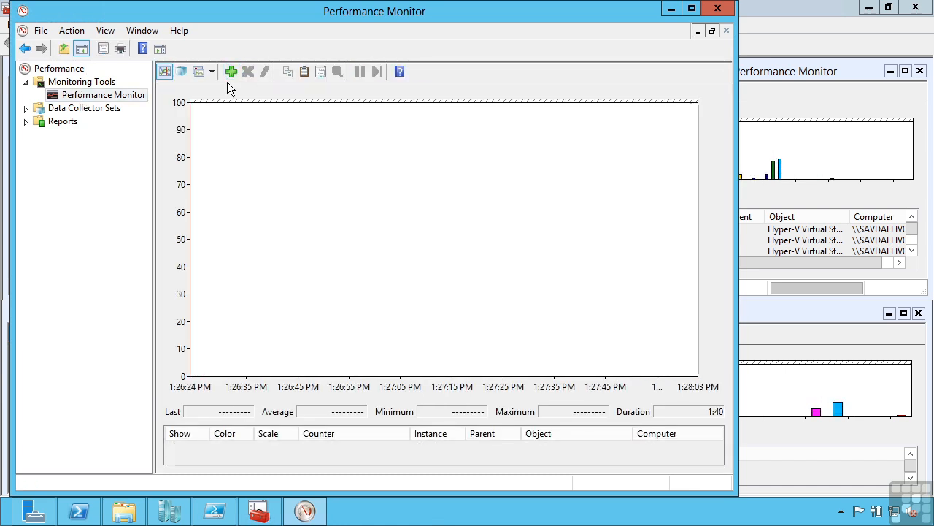
- Add Hyper-V Hypervisor Virtual Processor % Guest Run Time for all instances to the graph
click(233, 71)
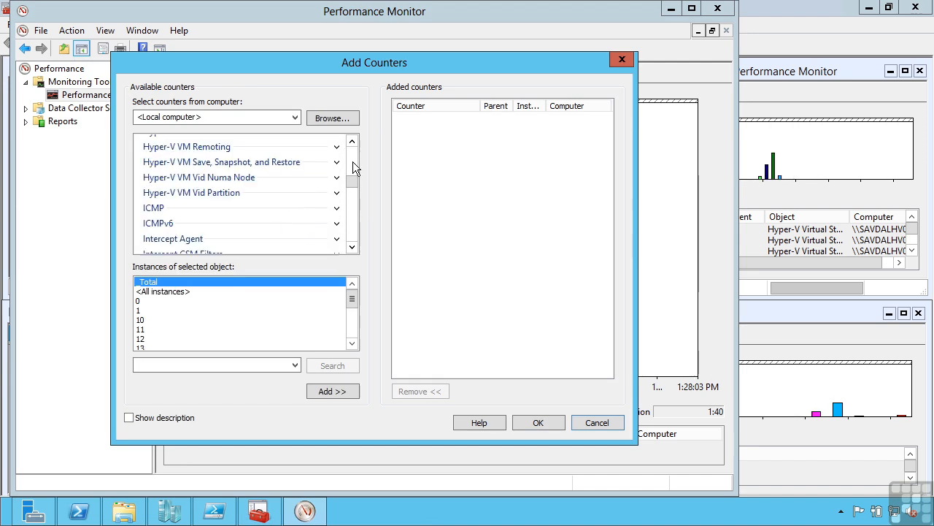
scroll(down, 3)
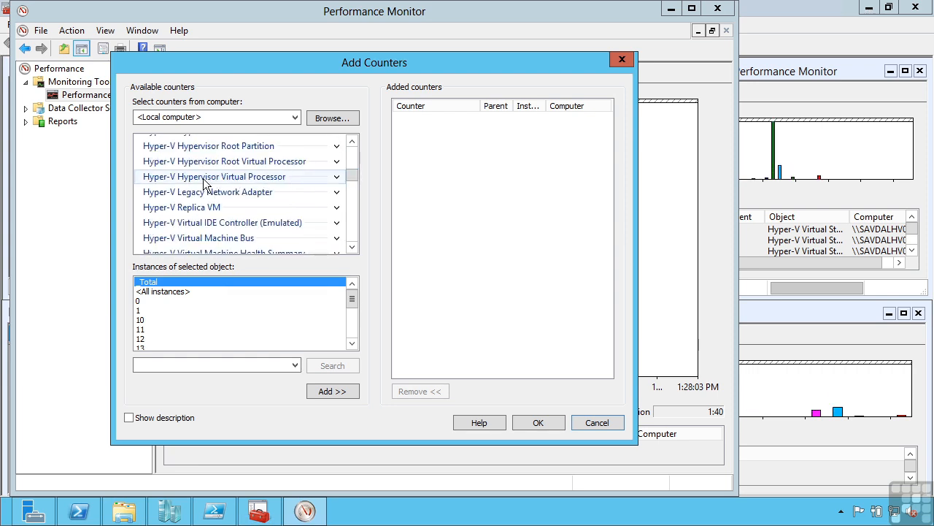
click(337, 176)
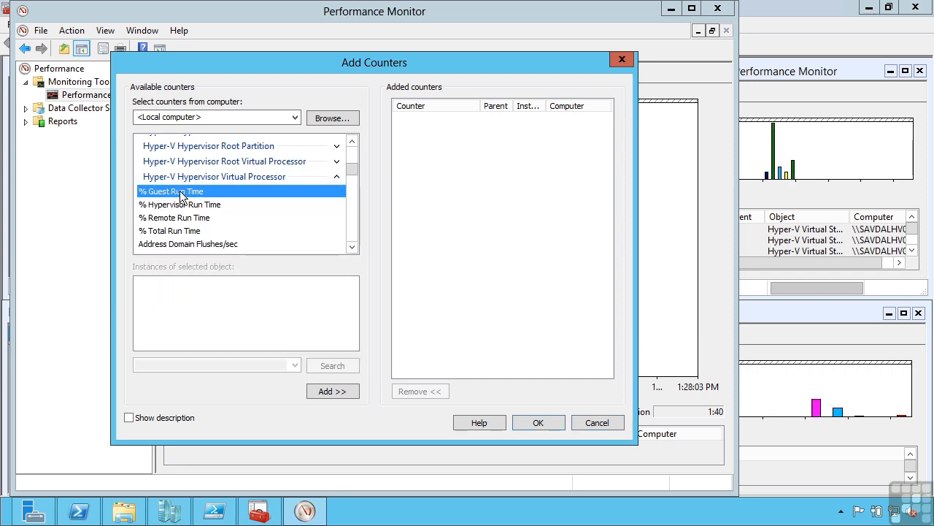
click(171, 191)
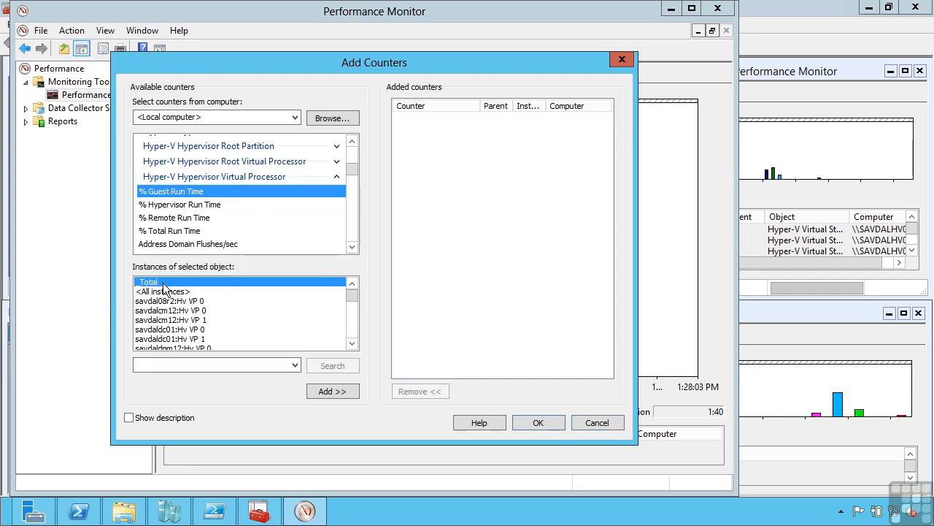
click(162, 291)
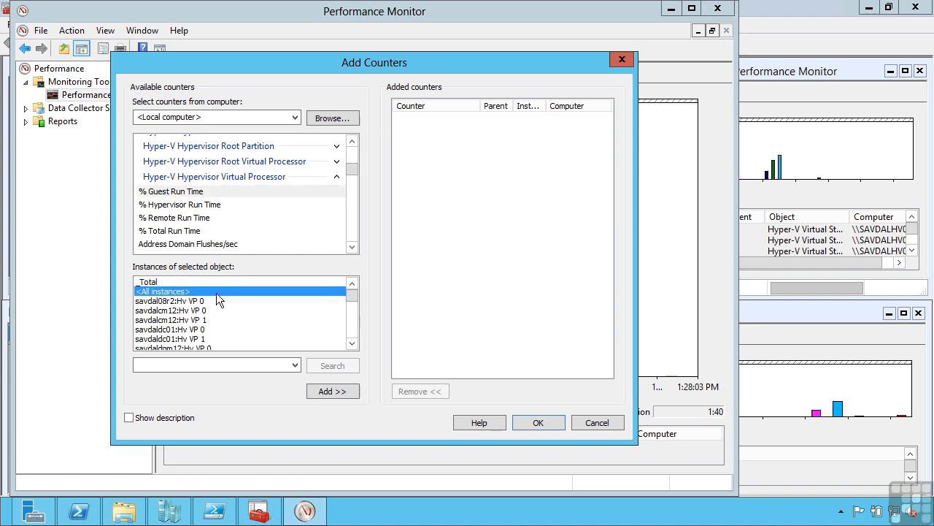
click(332, 391)
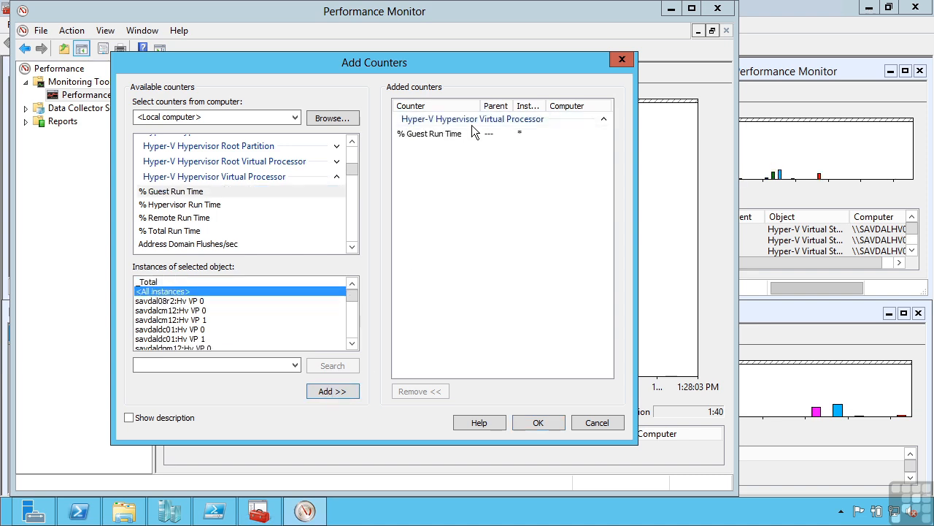
mouse_move(553, 130)
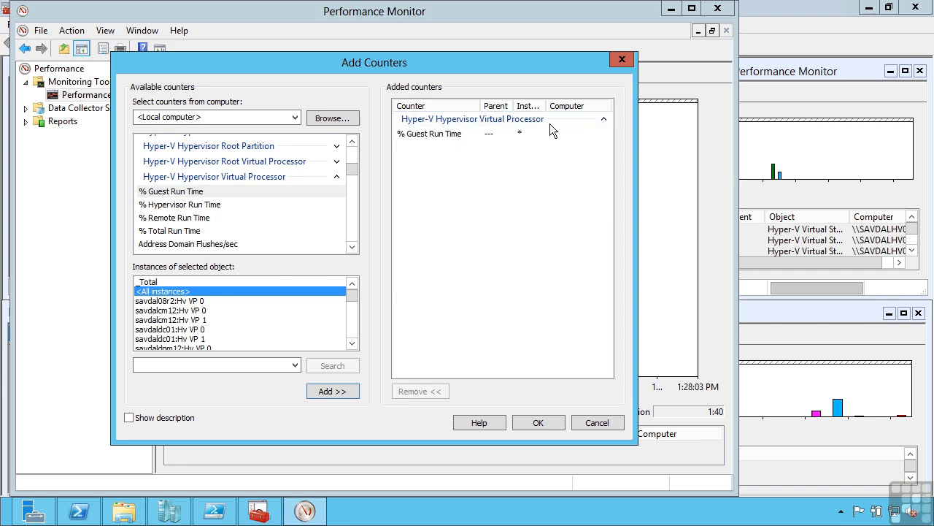
click(539, 422)
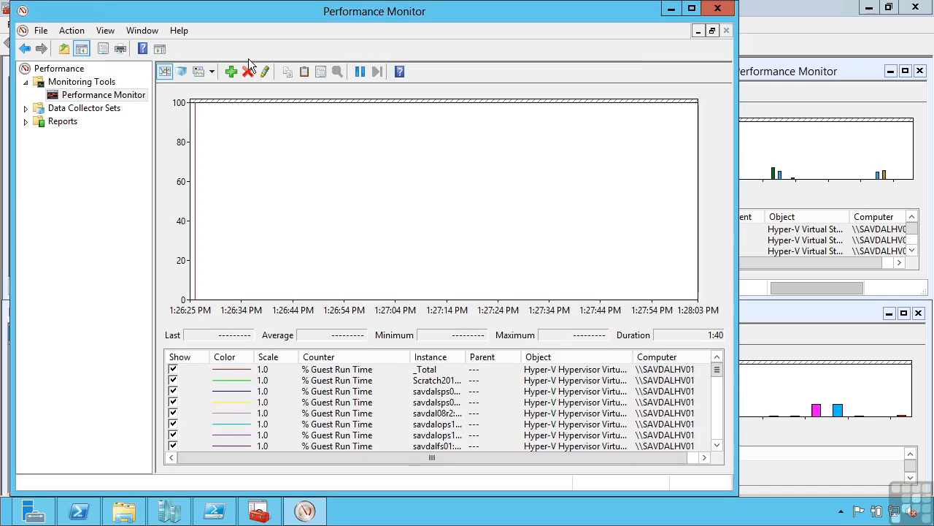
- Display the guest run time counters as histogram bars, then close Performance Monitor
click(213, 71)
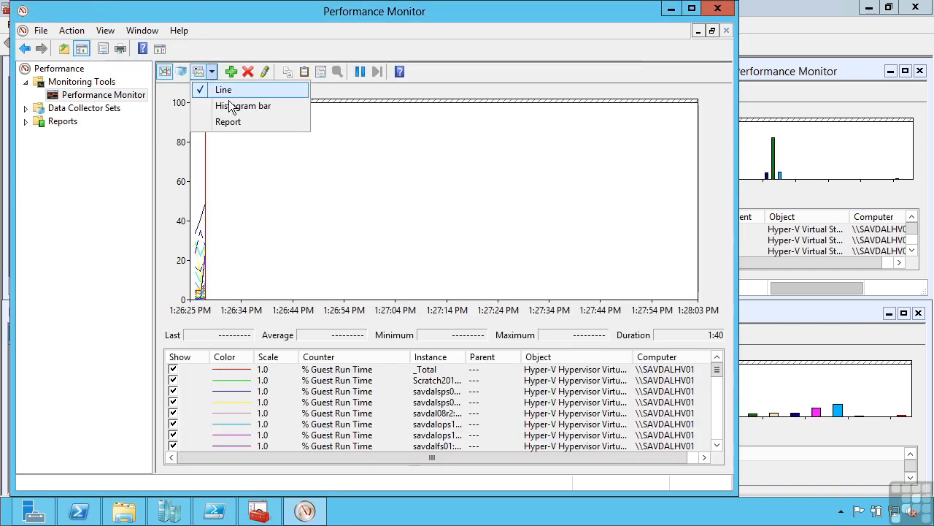
click(244, 105)
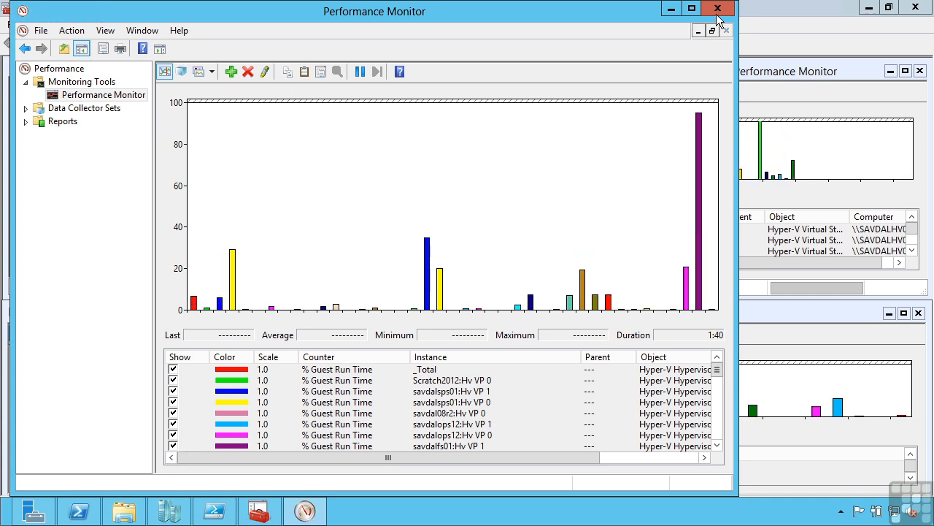
click(714, 8)
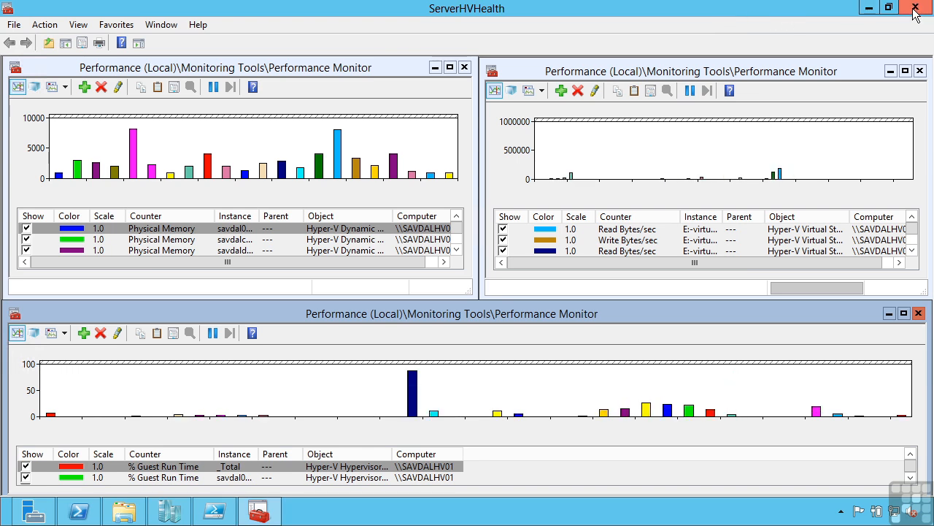
- Close the ServerHVHealth console without saving its settings
click(917, 7)
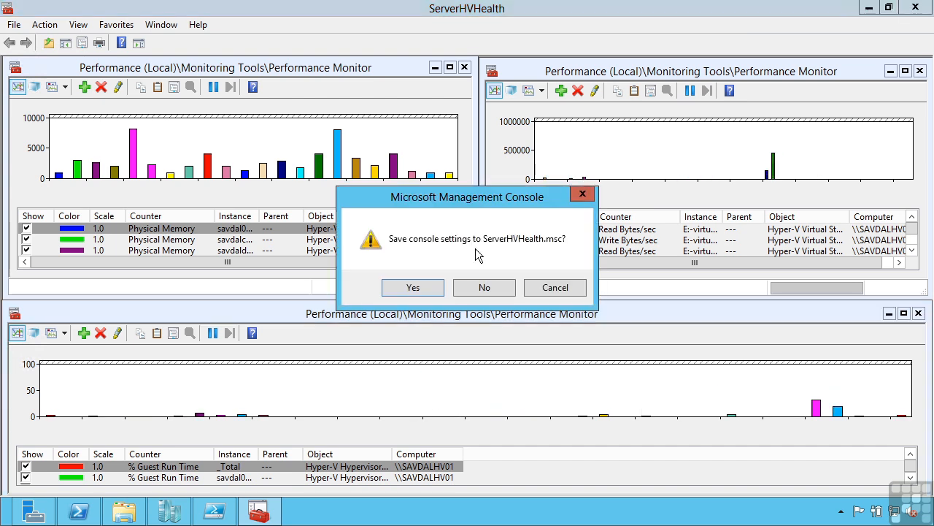
click(484, 287)
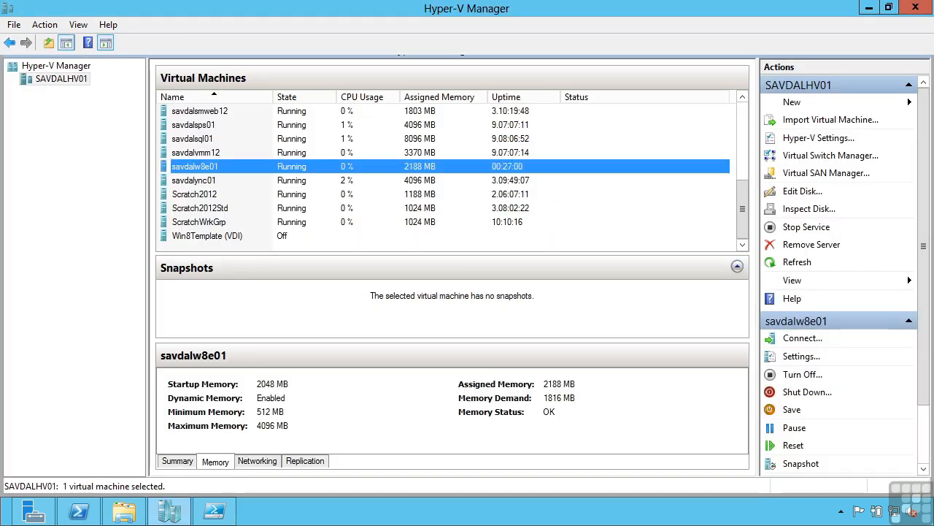
click(214, 511)
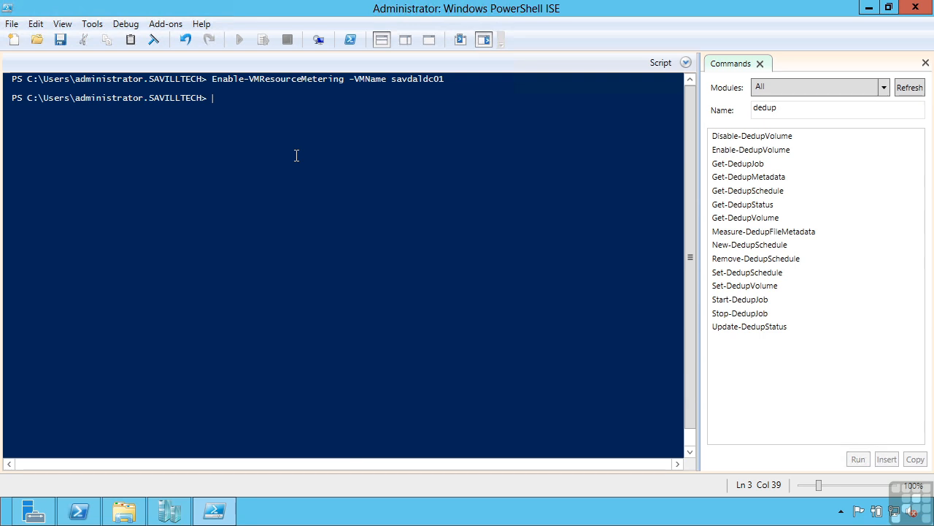
- Run Measure-VM -Name savdaldc01 to report its resource metering data
text(measure-vm)
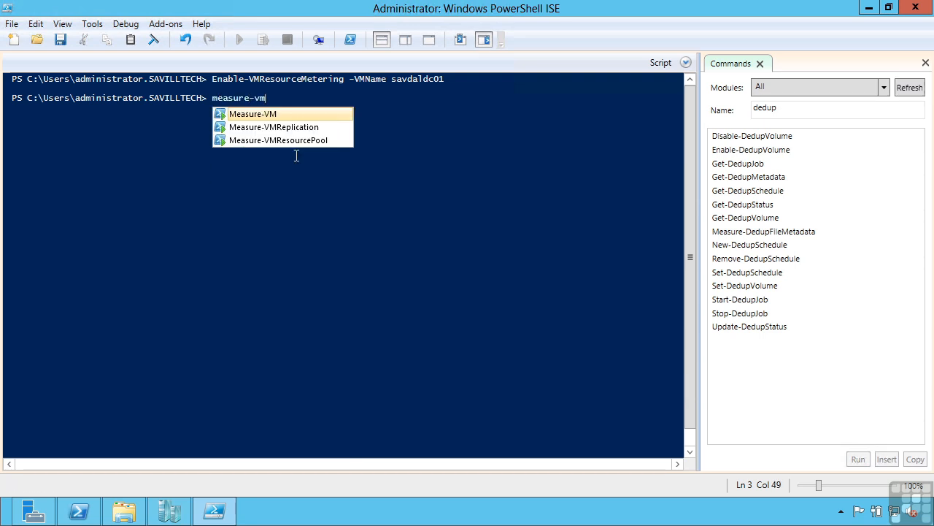
text(-Name savdaldc01)
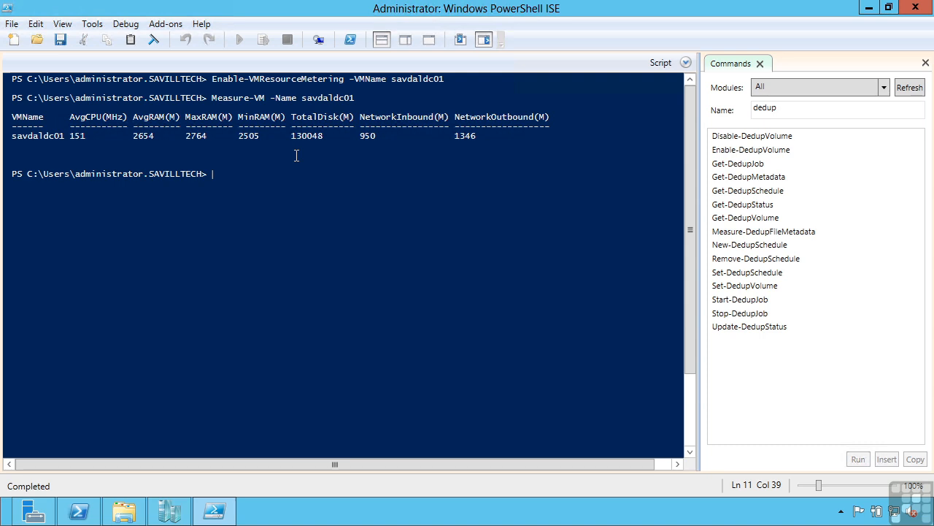
text(Measure-VM -Name savdaldc01 | fl)
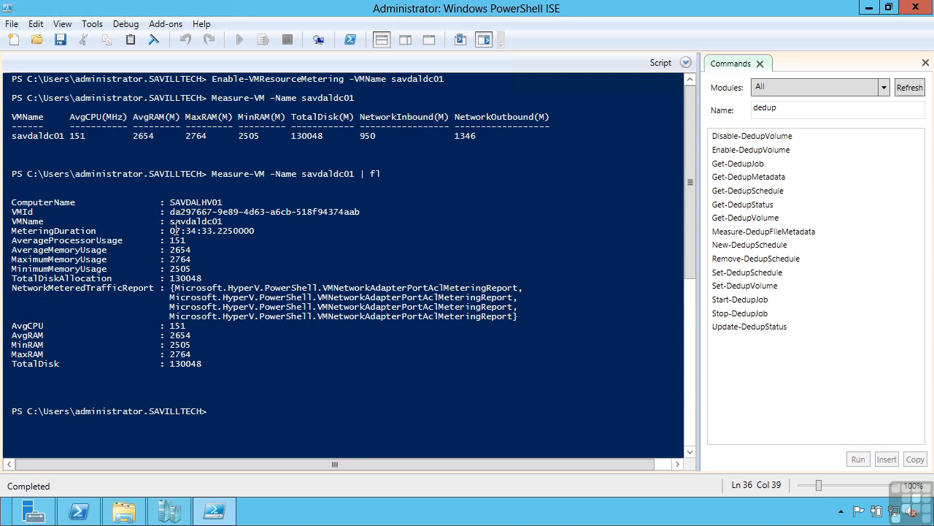
mouse_move(192, 253)
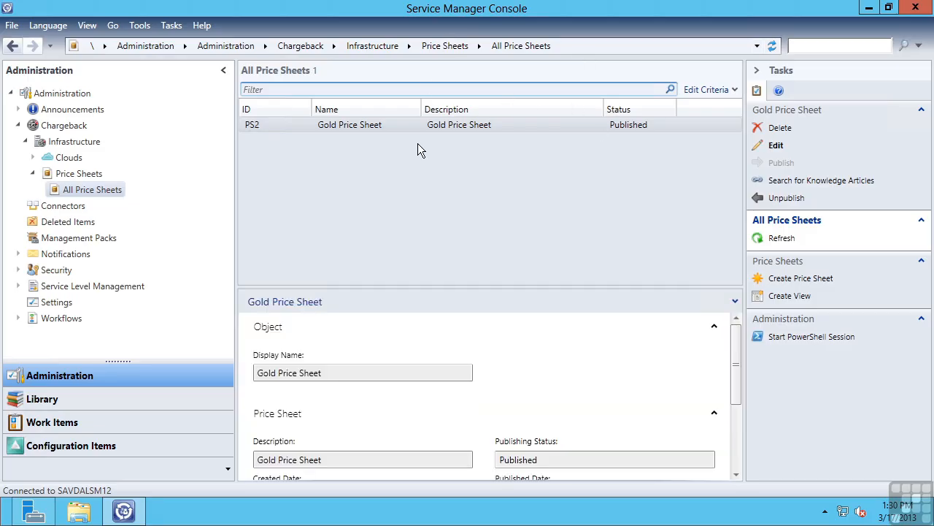
click(362, 124)
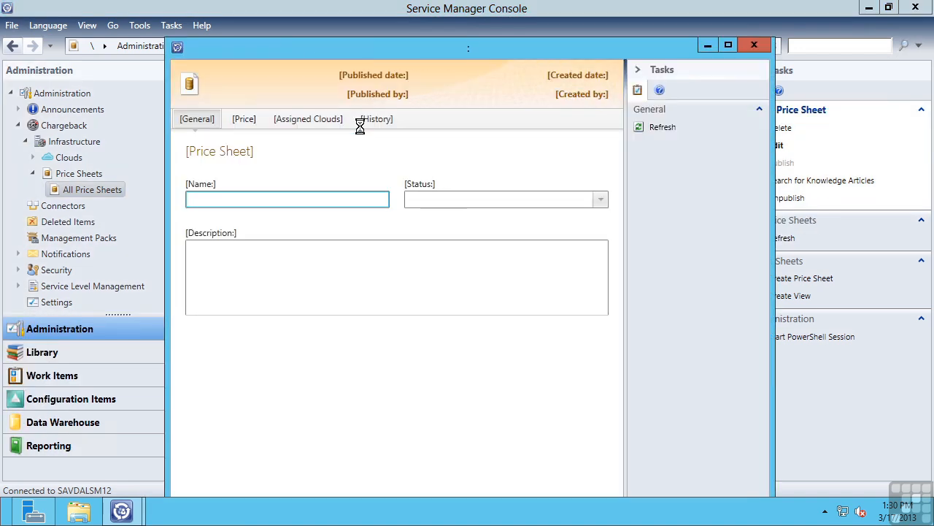
click(243, 118)
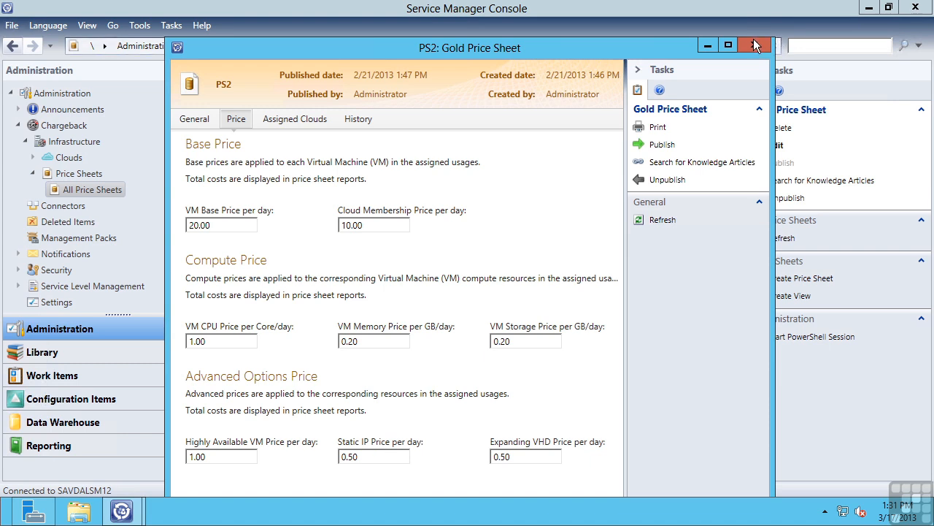
click(758, 42)
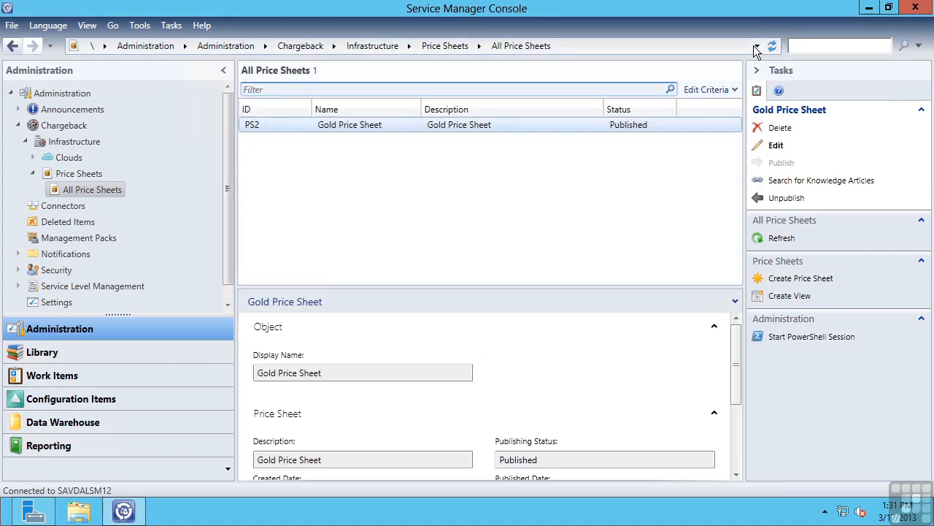